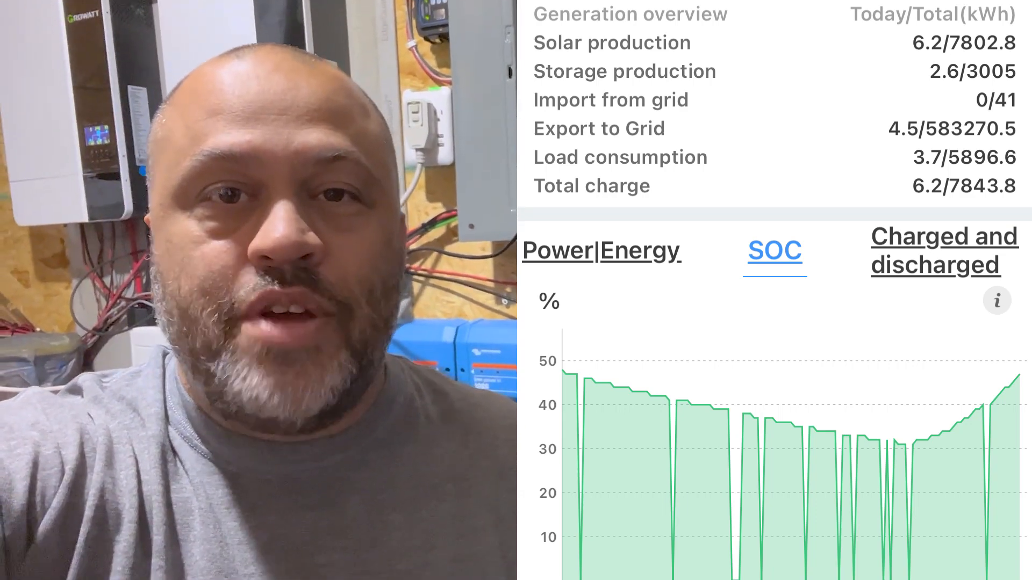
{"action": "scroll", "scroll_direction": "down", "scroll_amount": 3}
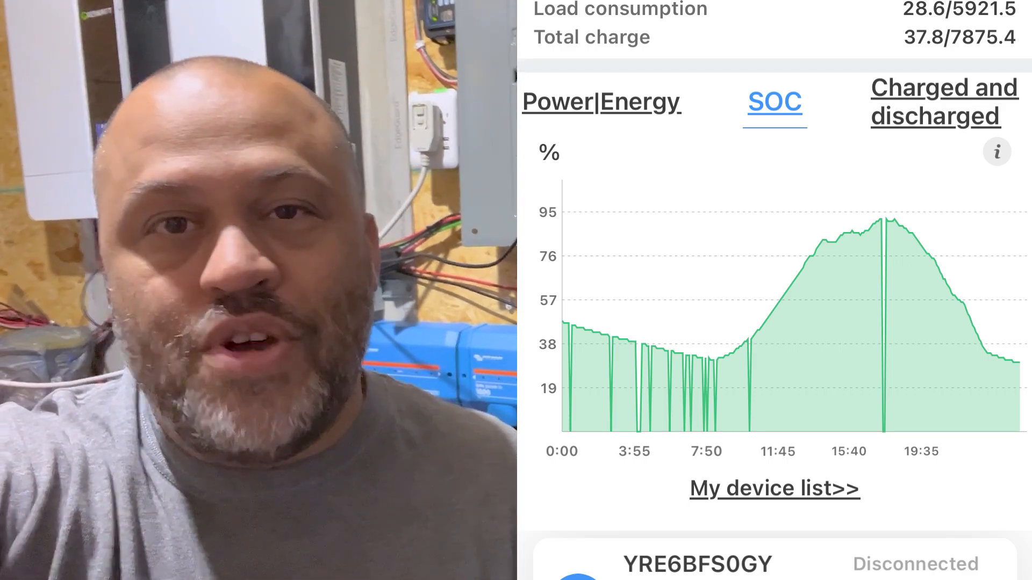